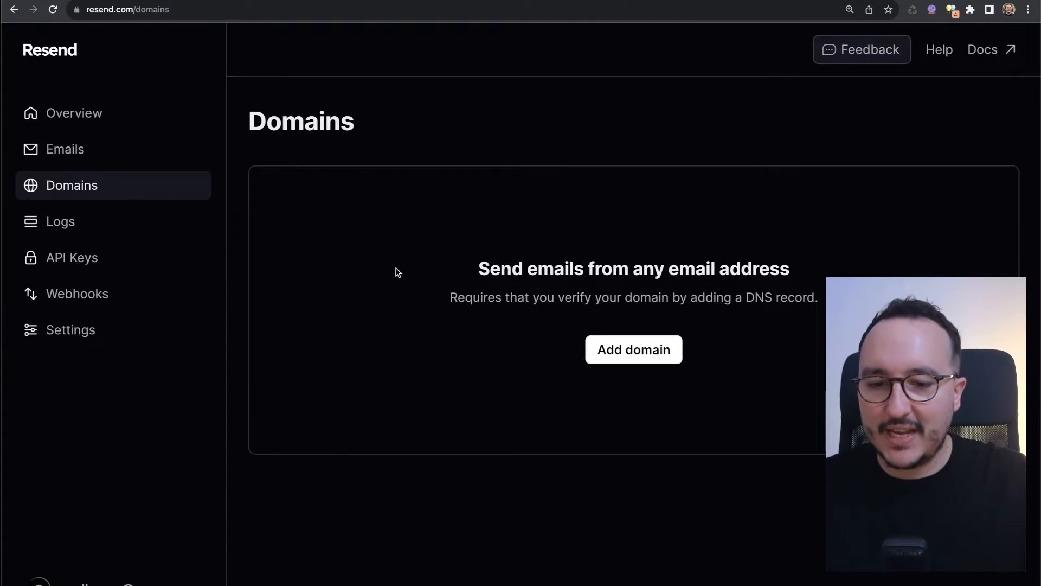
mouse_move(634, 350)
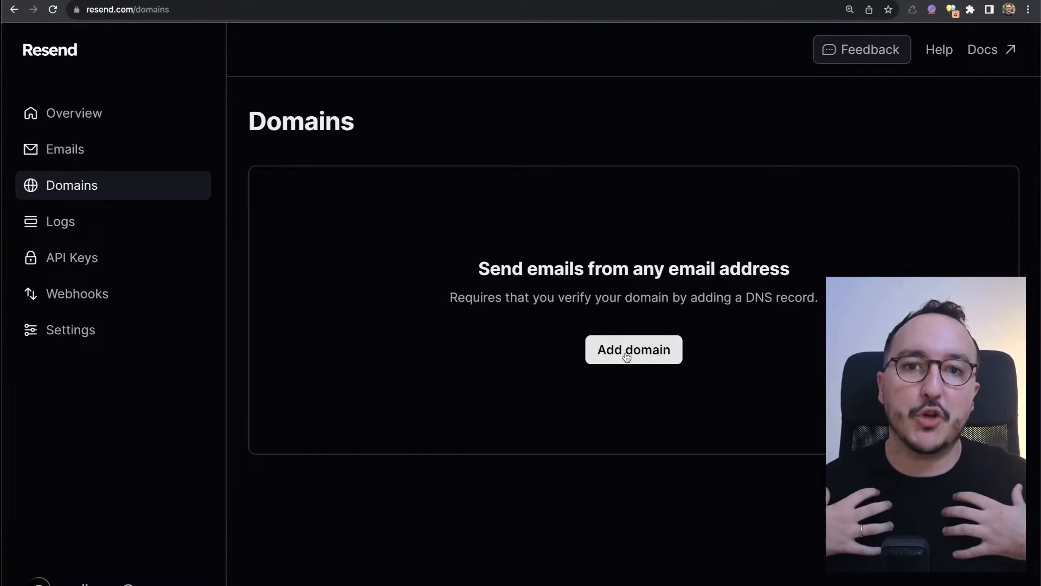
Add codewithguillaume.com as a new sending domain in the North Virginia (us-east-1) region
left_click(633, 349)
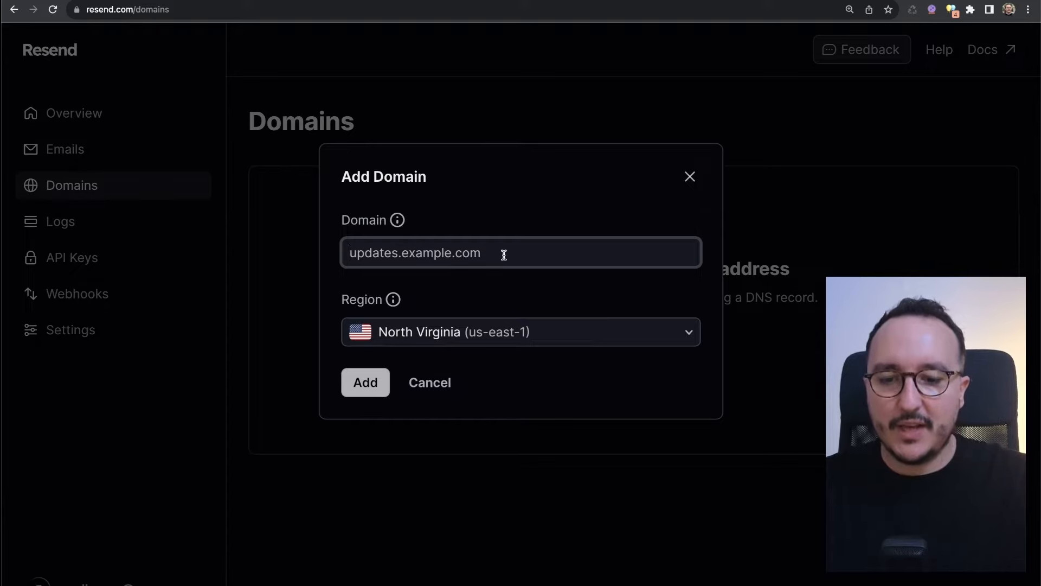
type("codewithguillaume")
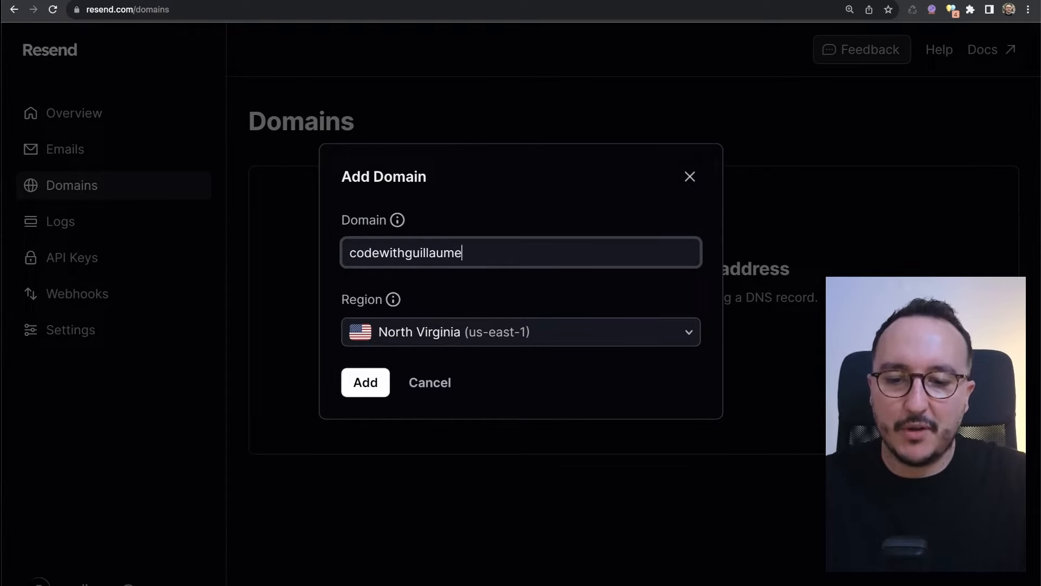
type(".com")
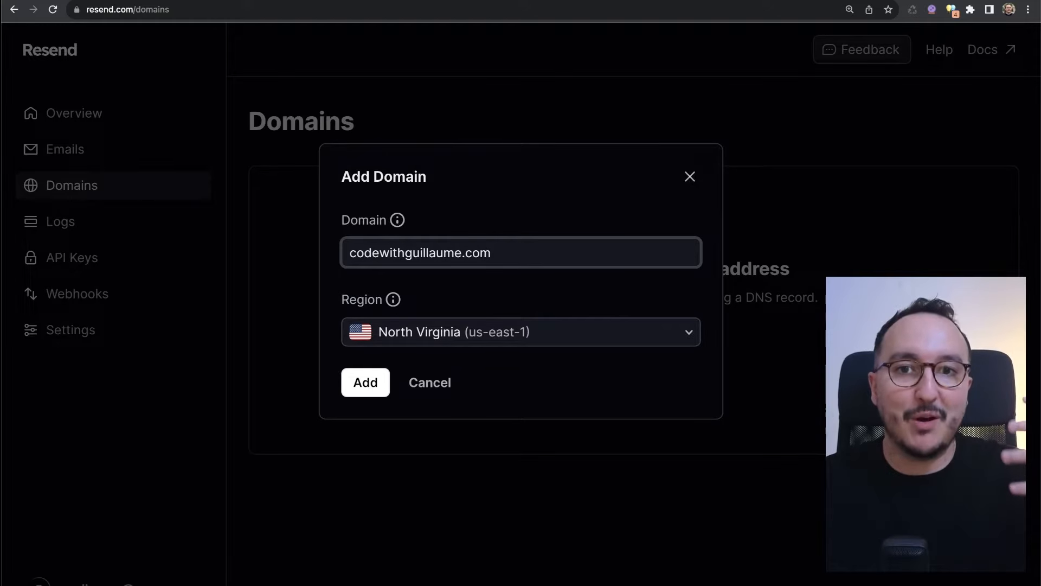
left_click(520, 332)
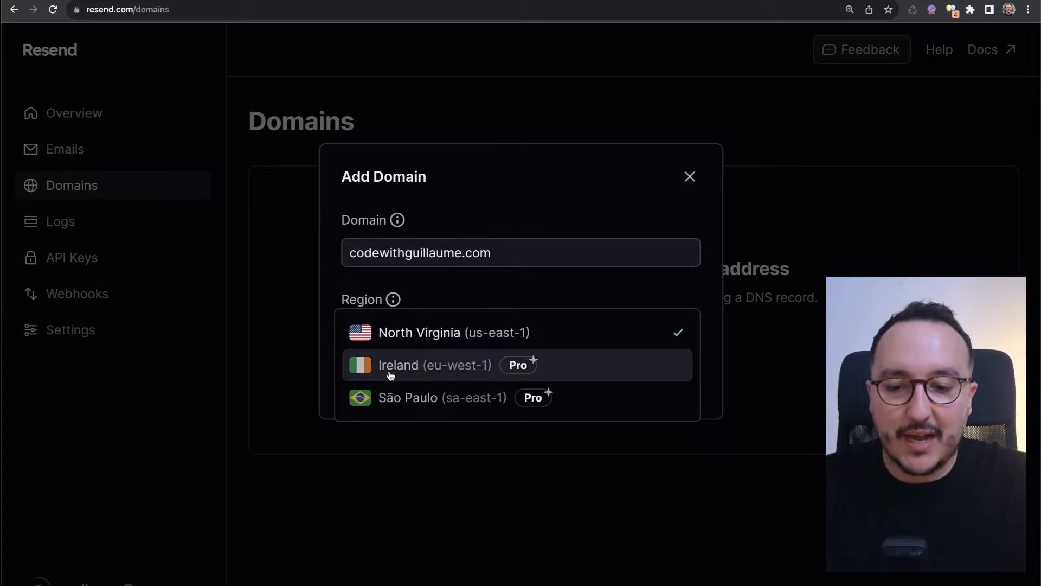
mouse_move(495, 332)
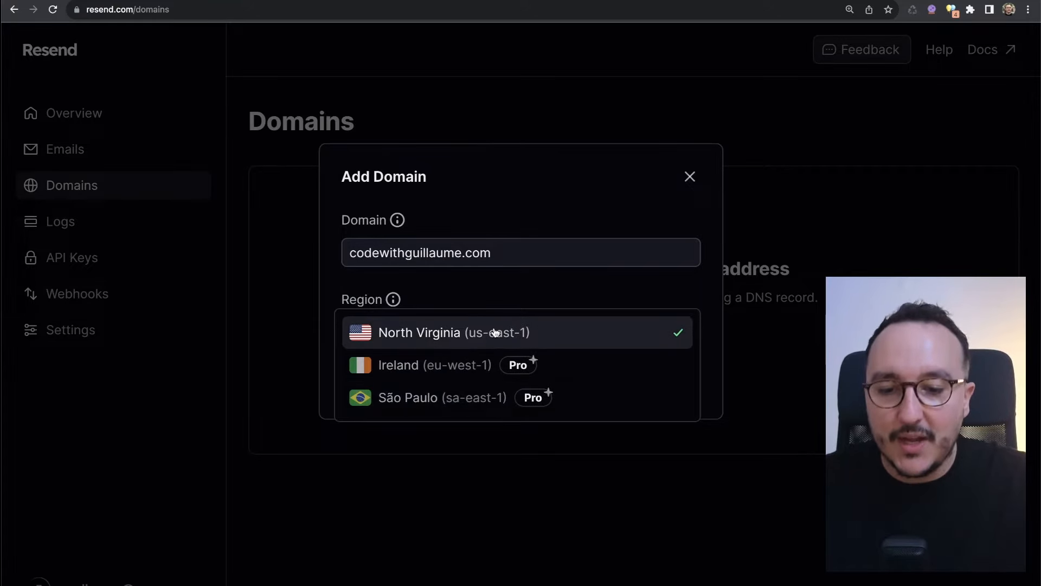
left_click(453, 332)
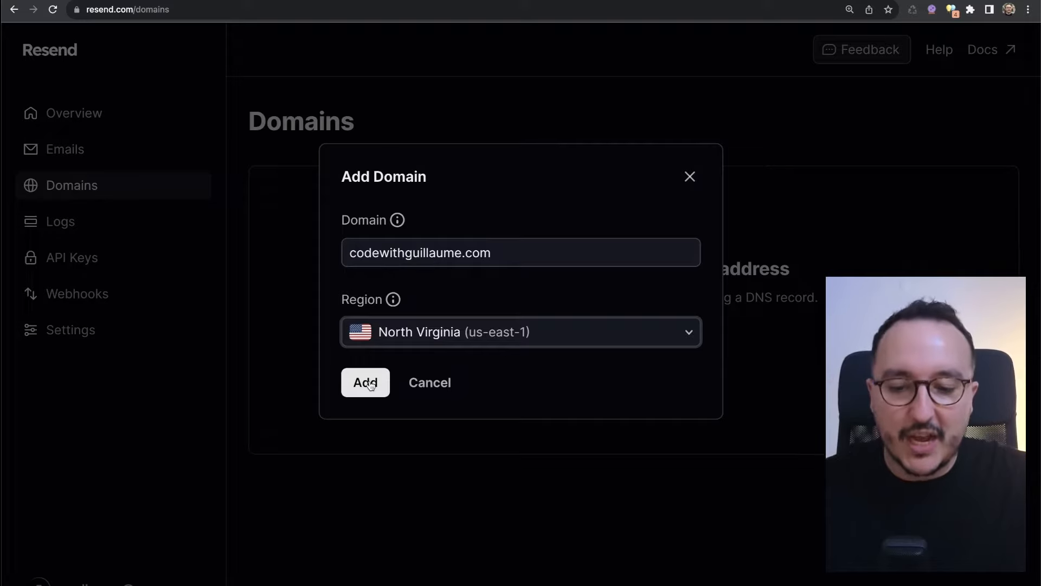
left_click(364, 382)
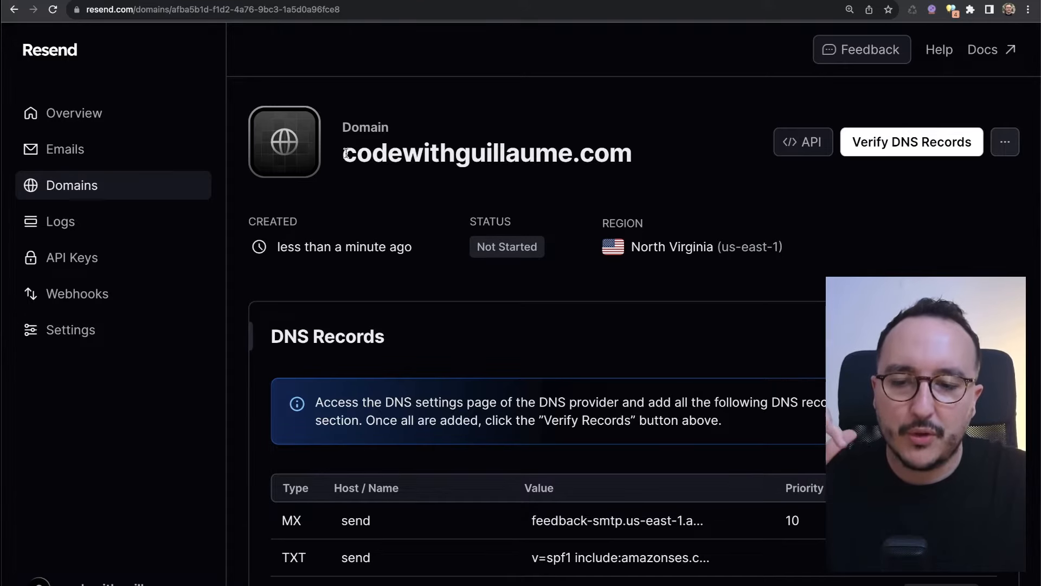
mouse_move(662, 159)
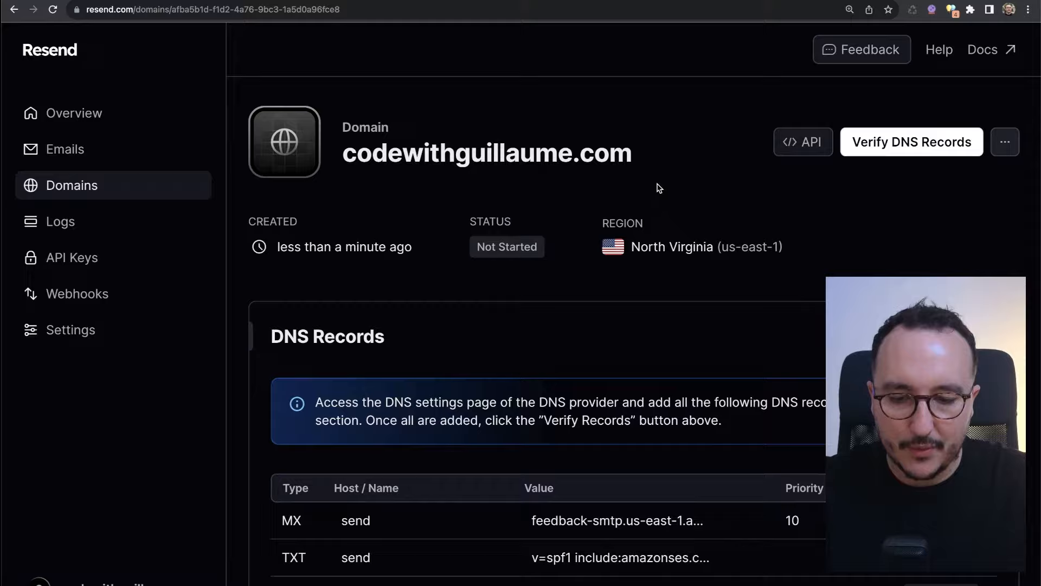
Scroll to the DNS Records table listing the MX and TXT records for codewithguillaume.com
scroll("down", 3)
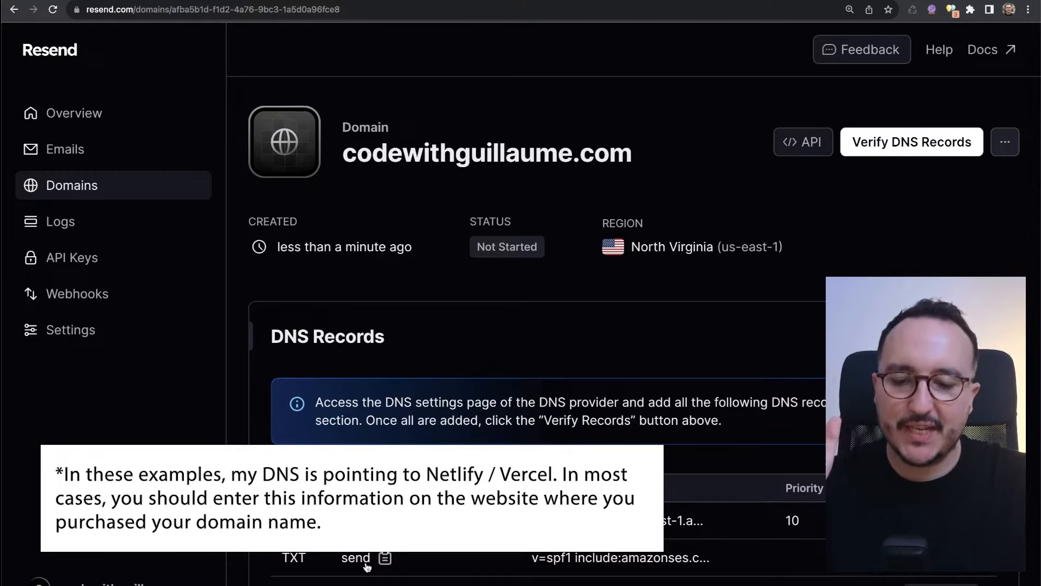
mouse_move(548, 138)
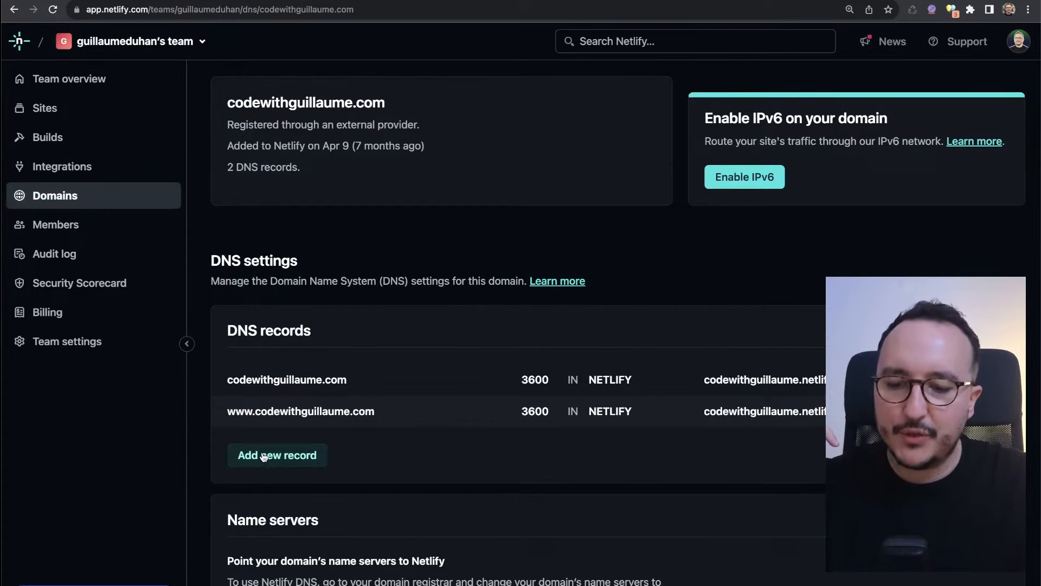
Start a new MX record named send in Netlify's DNS settings
left_click(277, 455)
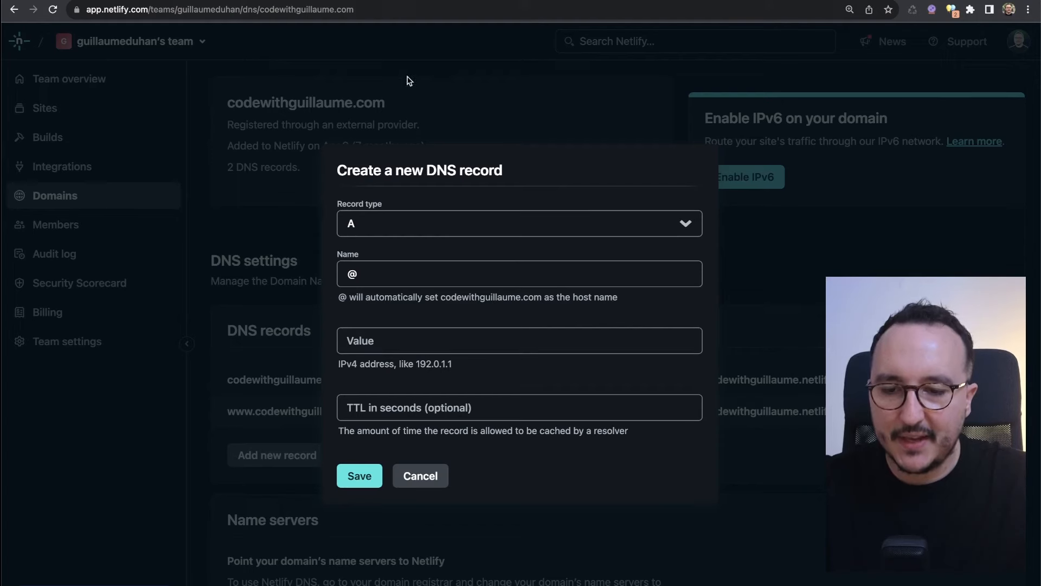
left_click(518, 222)
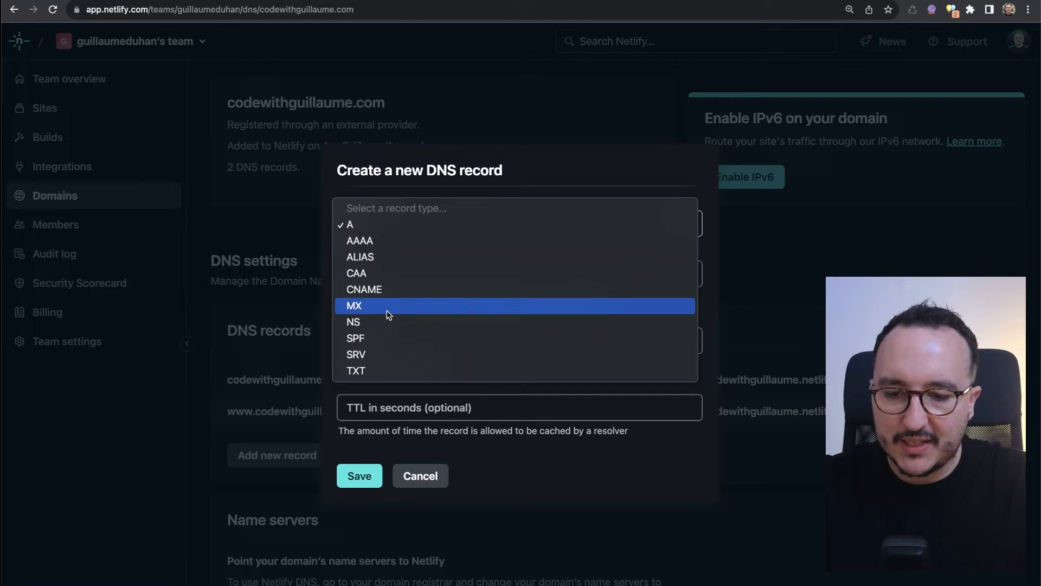
left_click(354, 305)
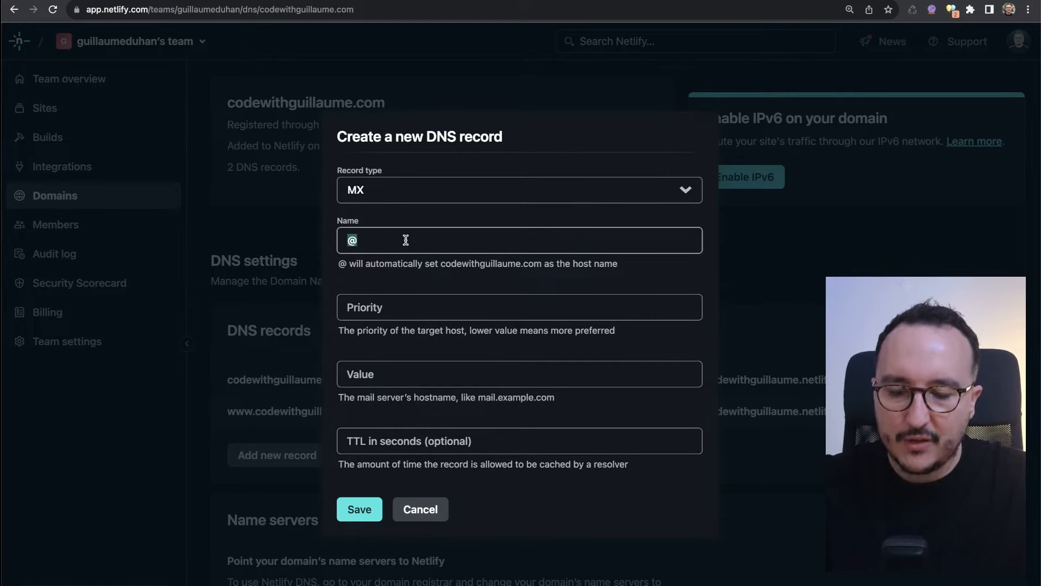
type("send")
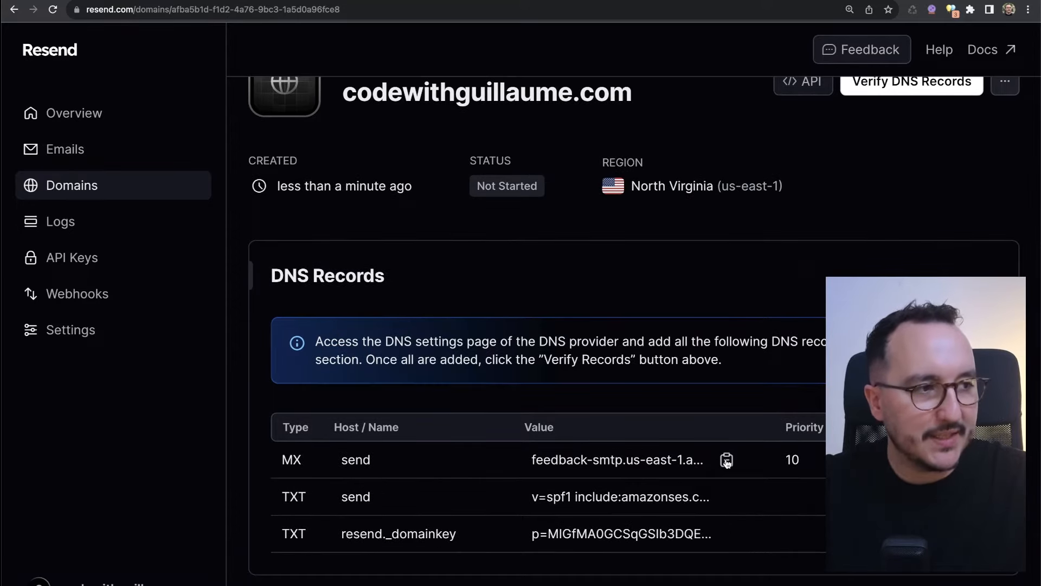
Point it to feedback-smtp.us-east-1.amazonses.com with priority 10 and save it
left_click(727, 460)
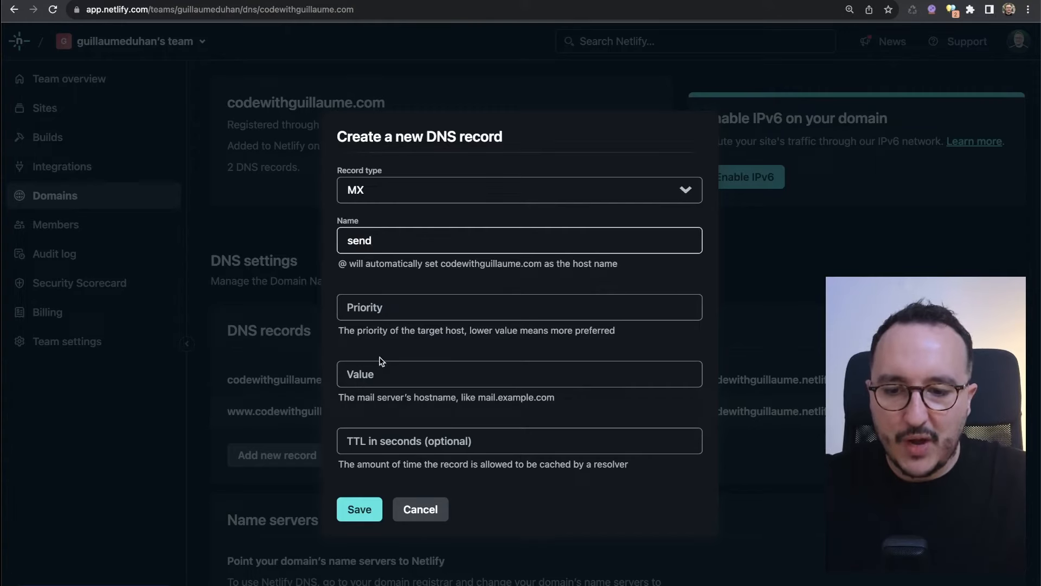
type("feedback-smtp.us-east-1.amazonses.com")
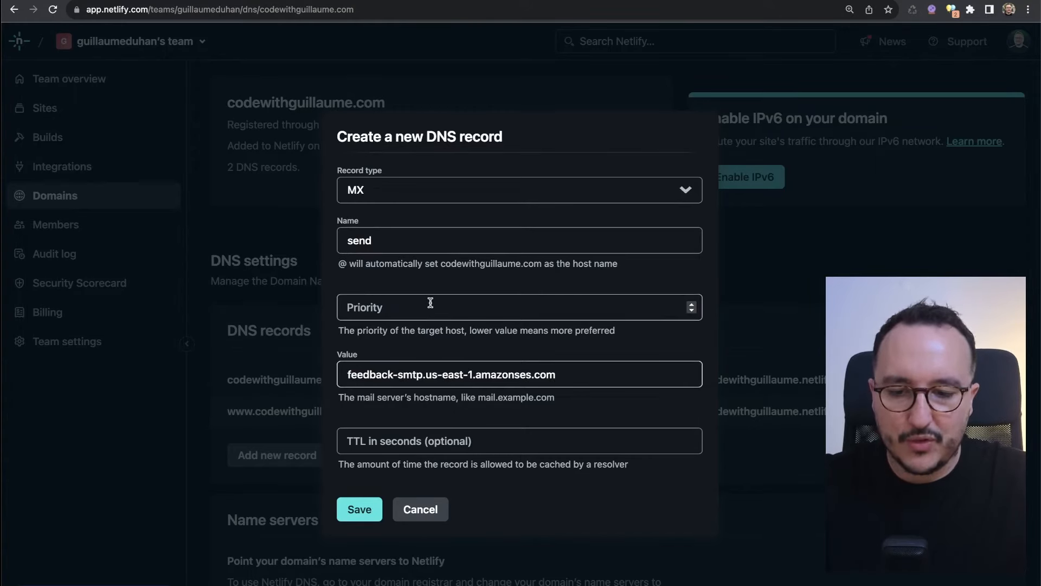
left_click(359, 508)
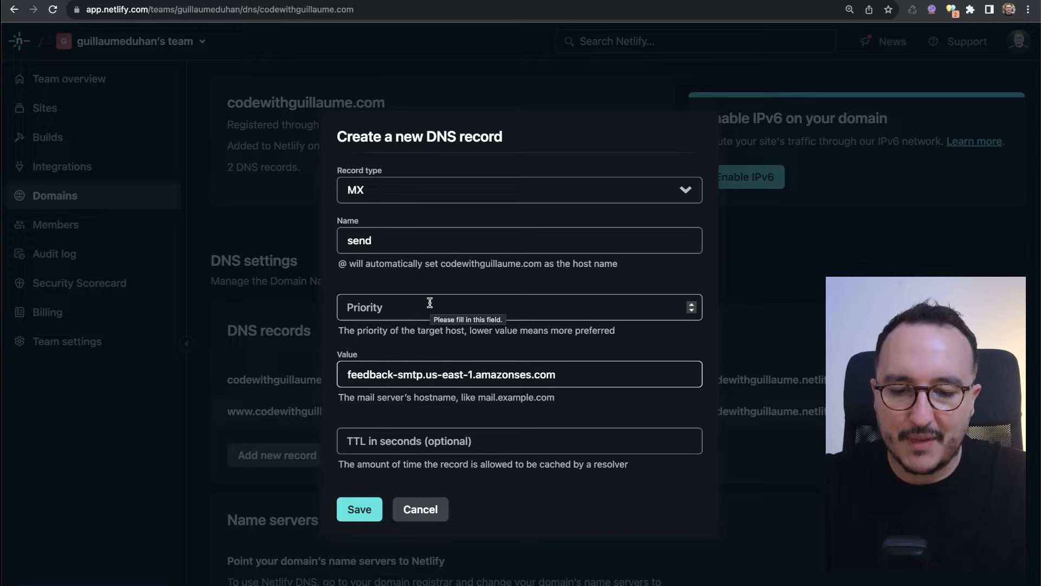
type("10")
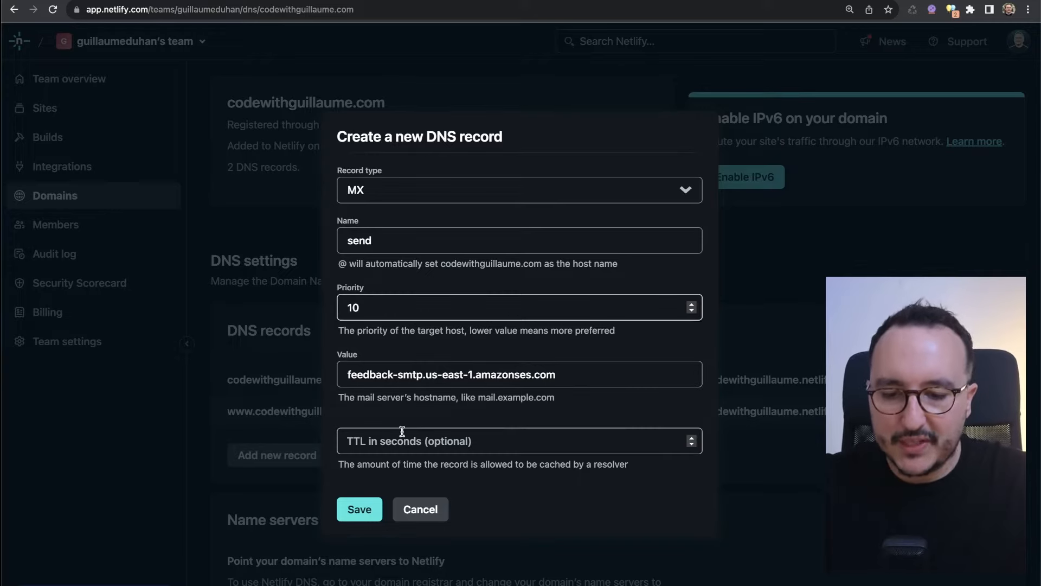
left_click(359, 509)
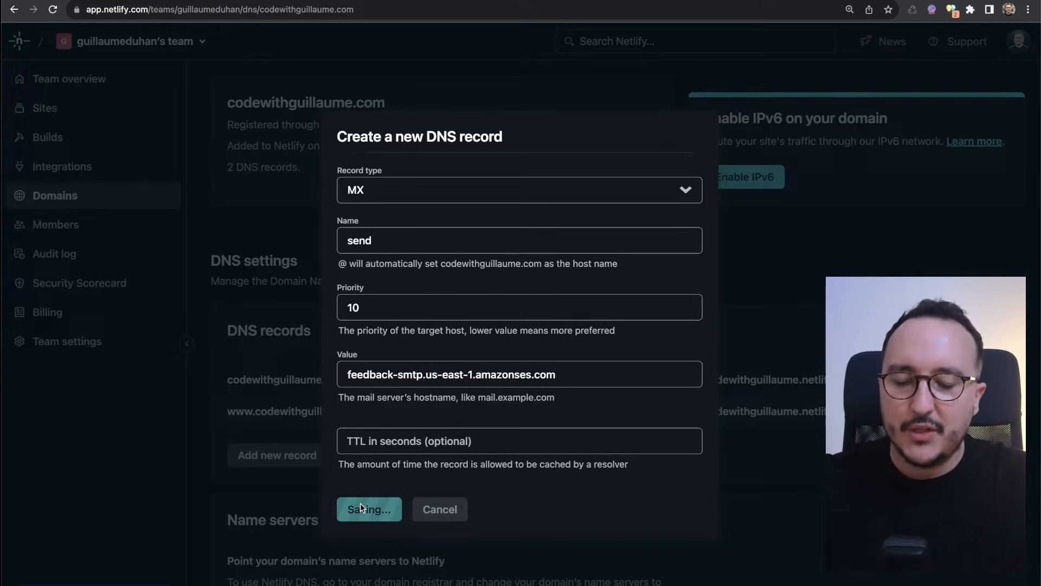
left_click(368, 508)
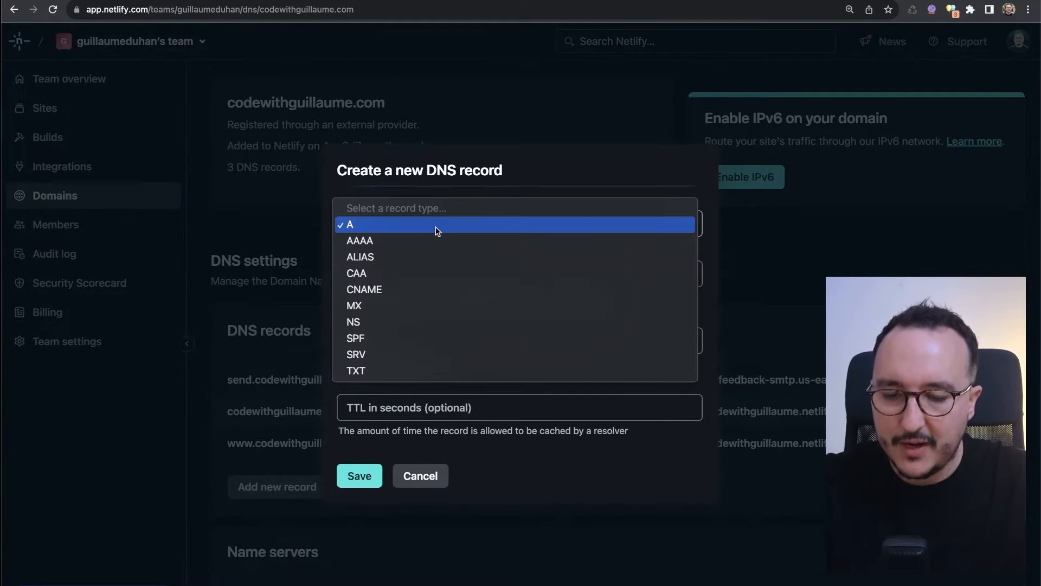
Save a TXT record named send with the SPF value v=spf1 include:amazonses.com ~all
left_click(356, 370)
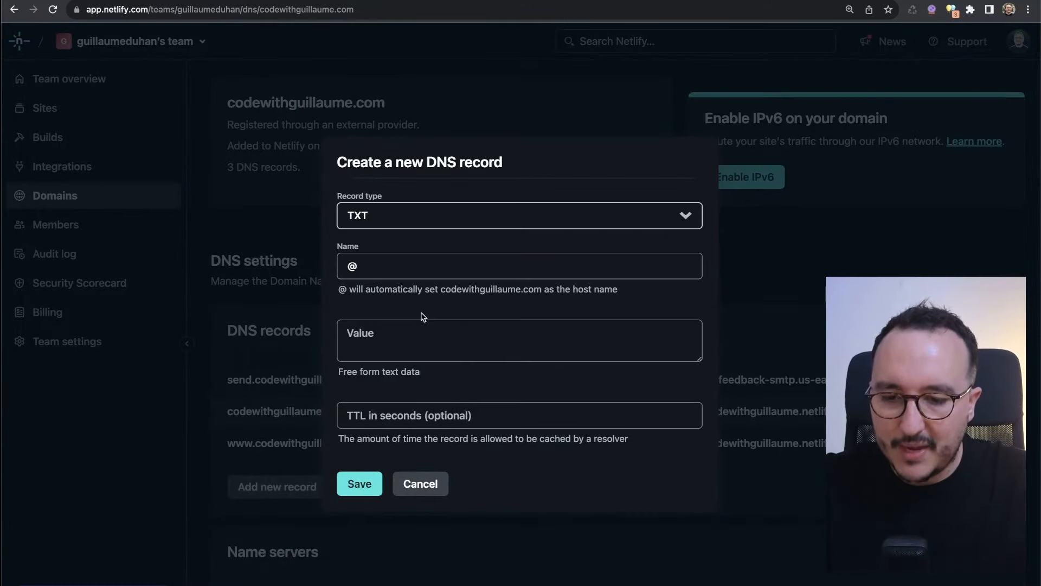
type("send")
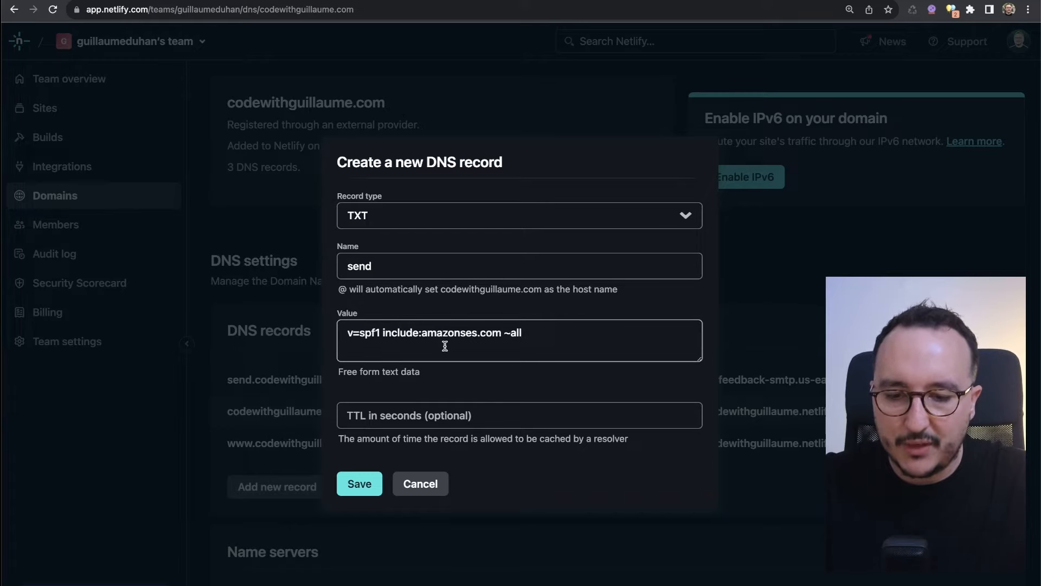
left_click(359, 484)
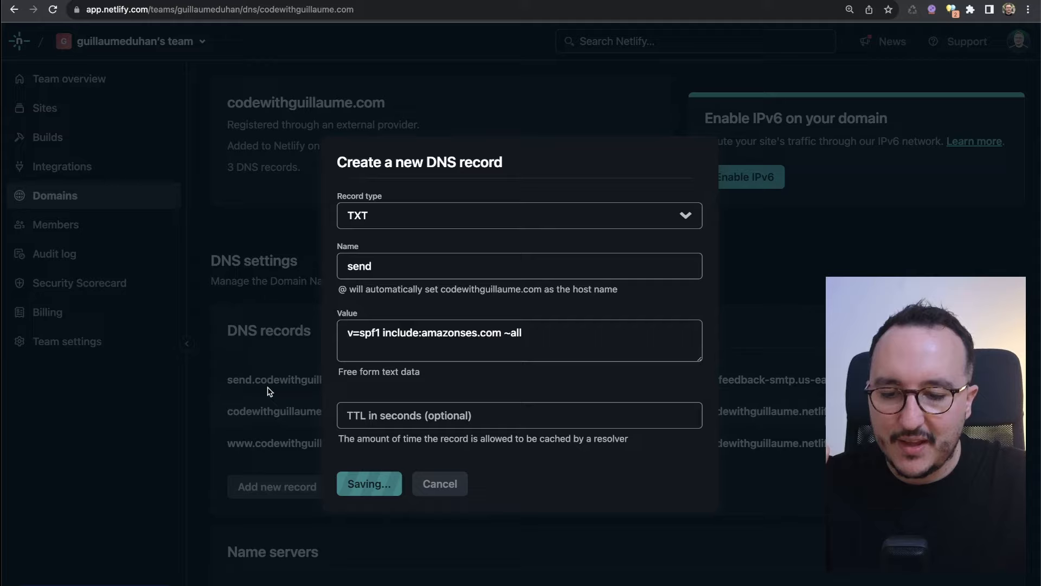
left_click(369, 482)
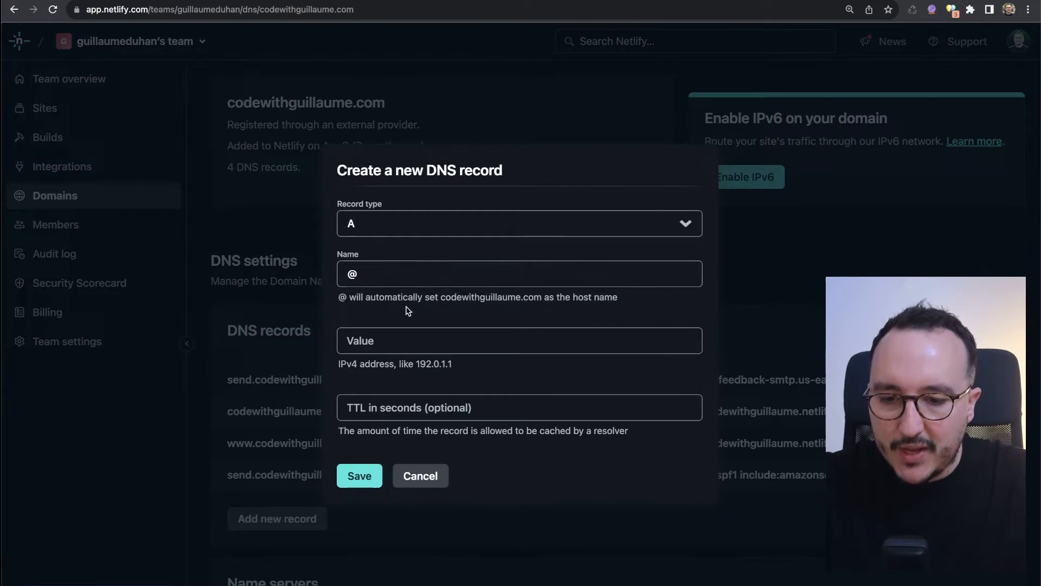
Save a resend._domainkey TXT record holding the DKIM key copied from Resend
left_click(520, 223)
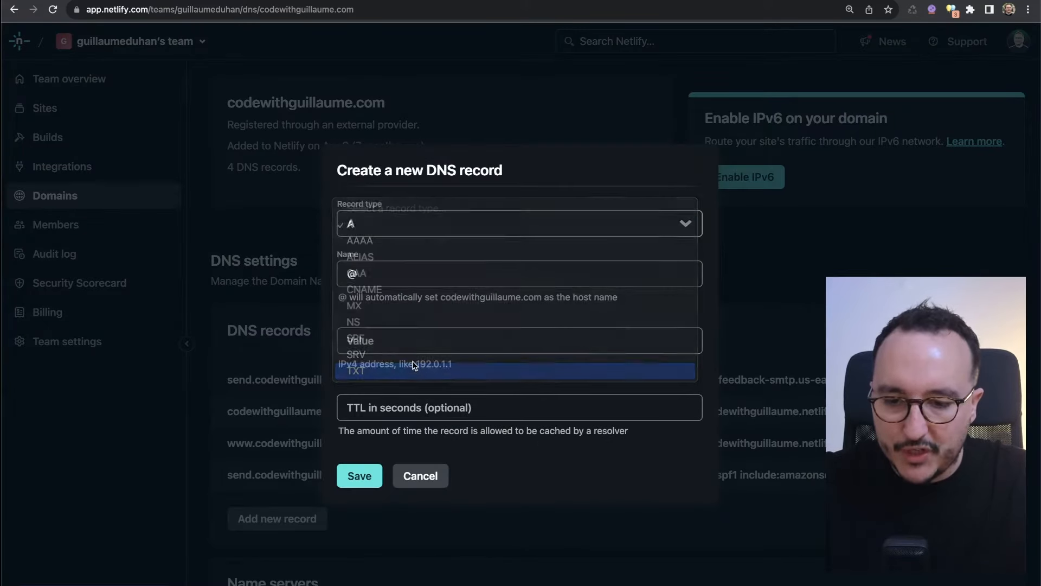
left_click(355, 370)
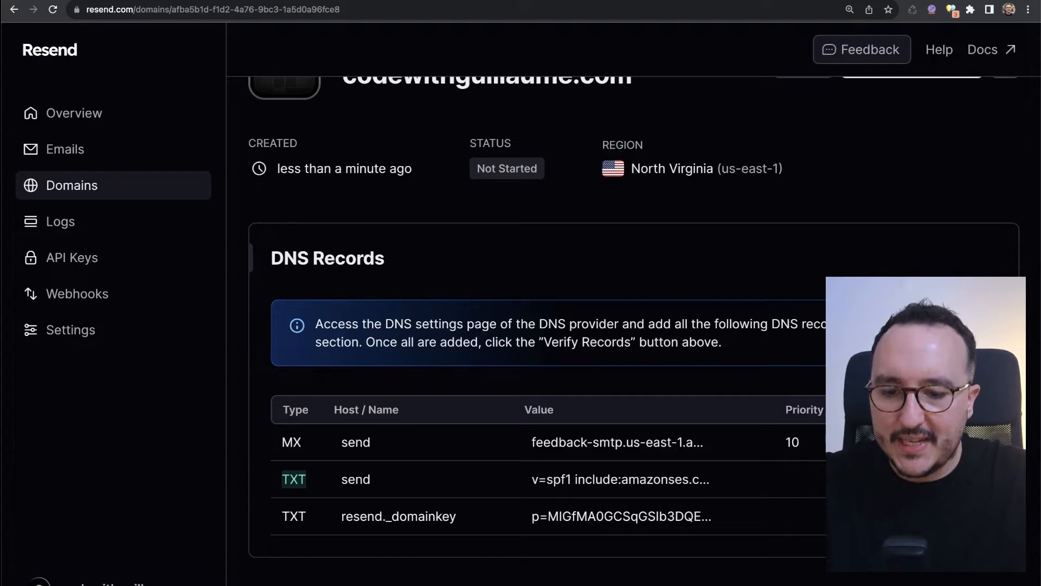
left_click(726, 517)
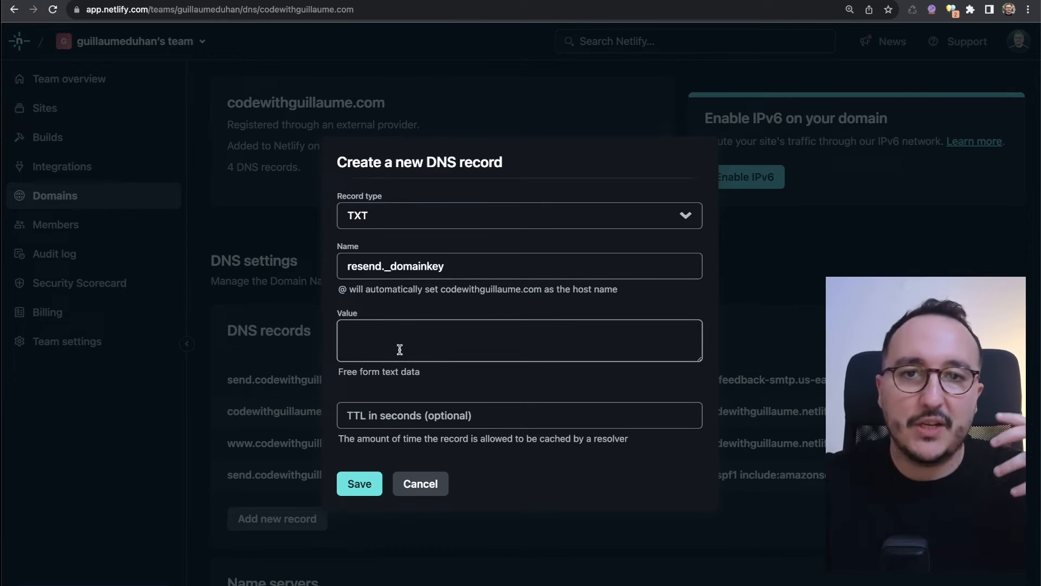
type("OKszcjkPPdTAIWQ88wCkWITO5JVaYekI4JBDSGnA3p7EEELhEtVAvHPfr19OcEv3+ige657LWhALNrWVpabgqE3fRP+15BazFrFoiAQ7QIDAQAB")
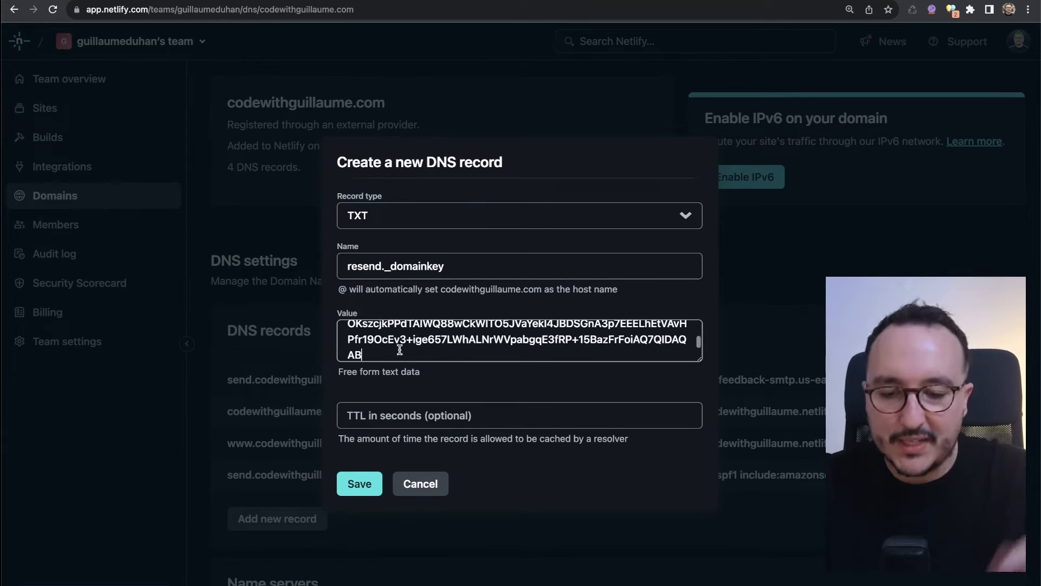
left_click(359, 484)
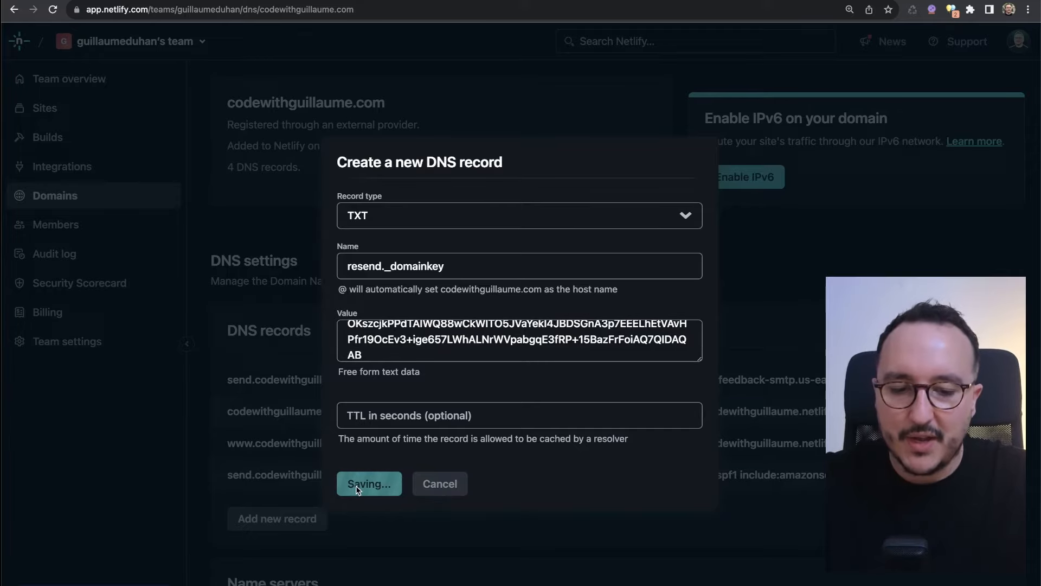
left_click(369, 483)
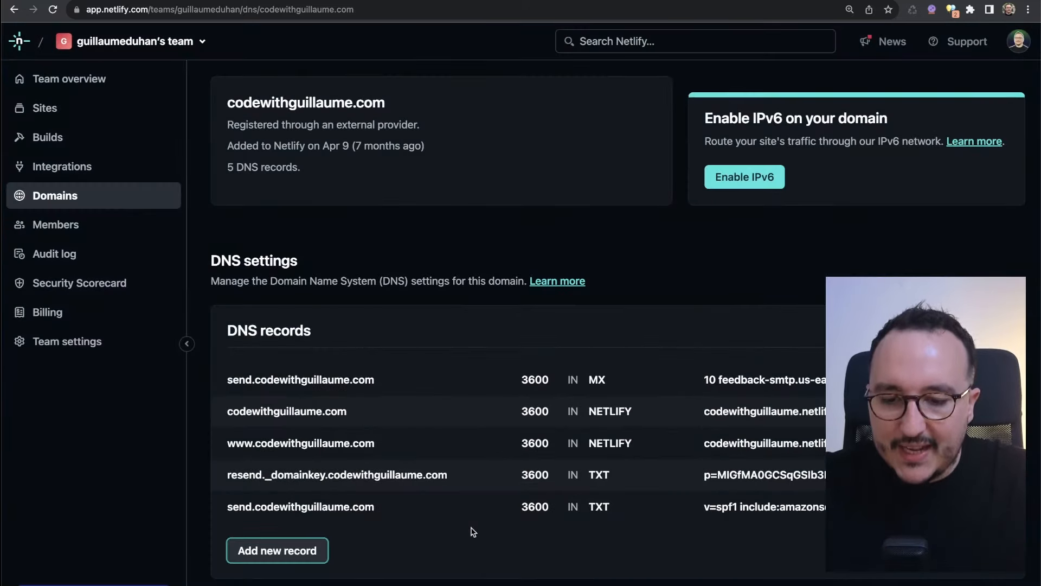
scroll("down", 3)
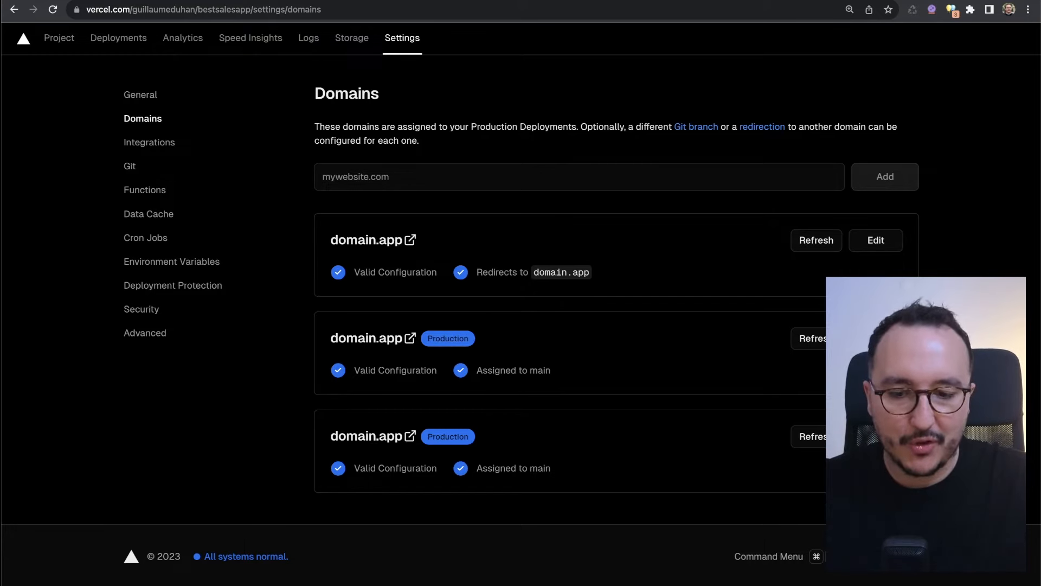
Open domain.app's settings in Vercel and go to its DNS records page
left_click(875, 239)
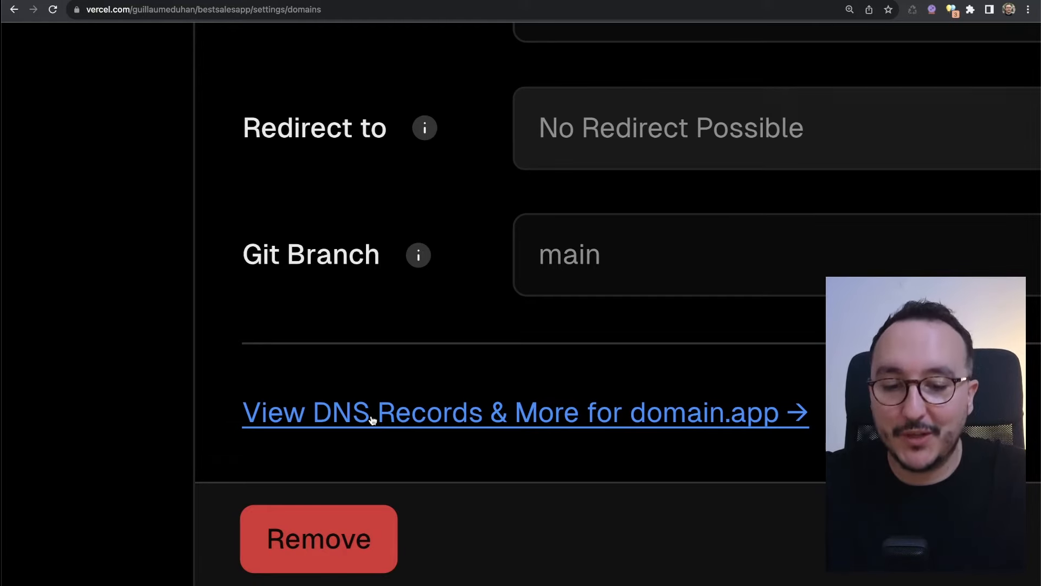
left_click(525, 412)
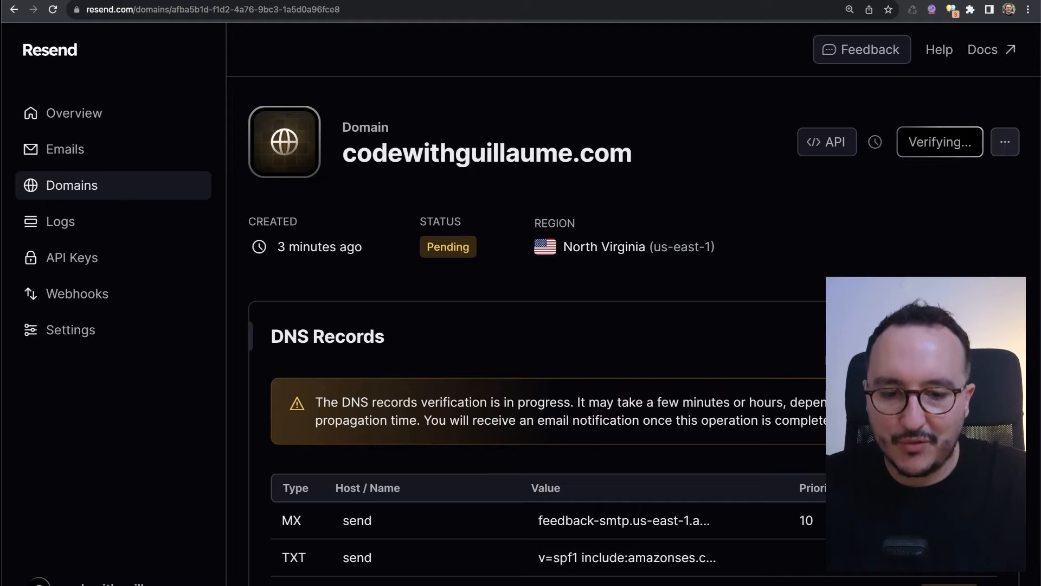
Scroll through Resend's DNS records for codewithguillaume.com to check their pending verification
scroll("down", 3)
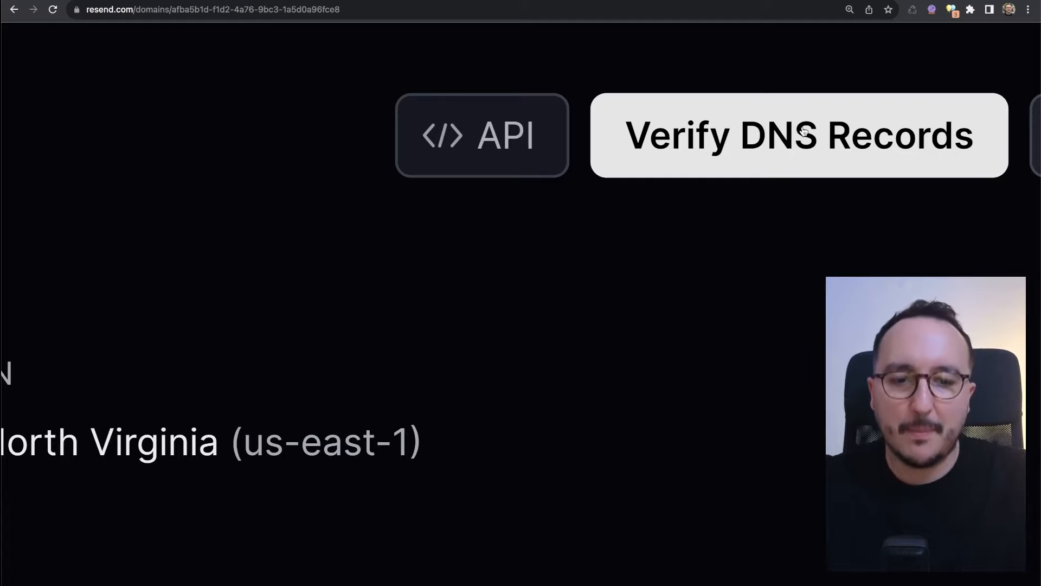
mouse_move(778, 235)
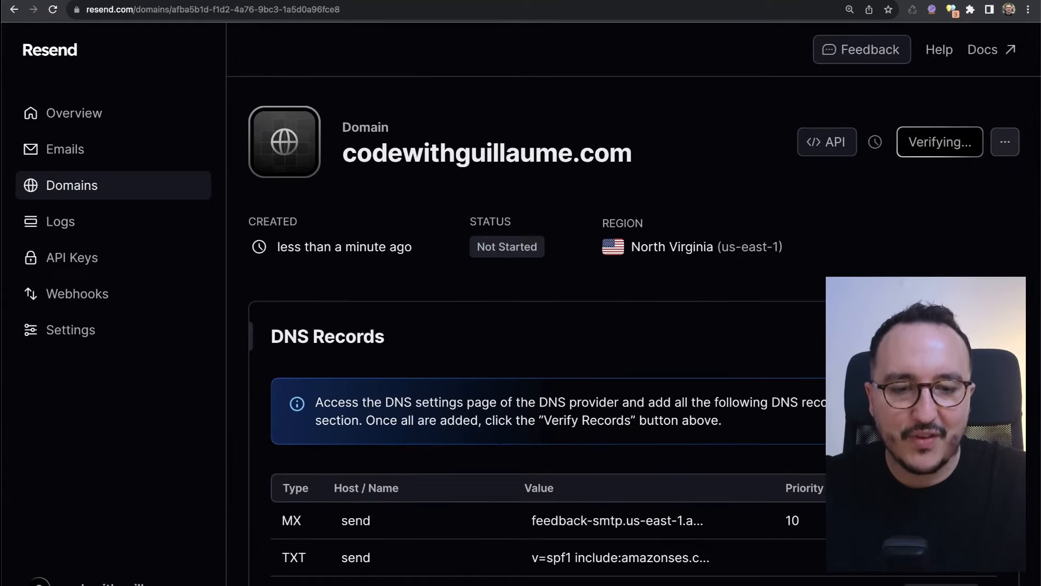
scroll("down", 3)
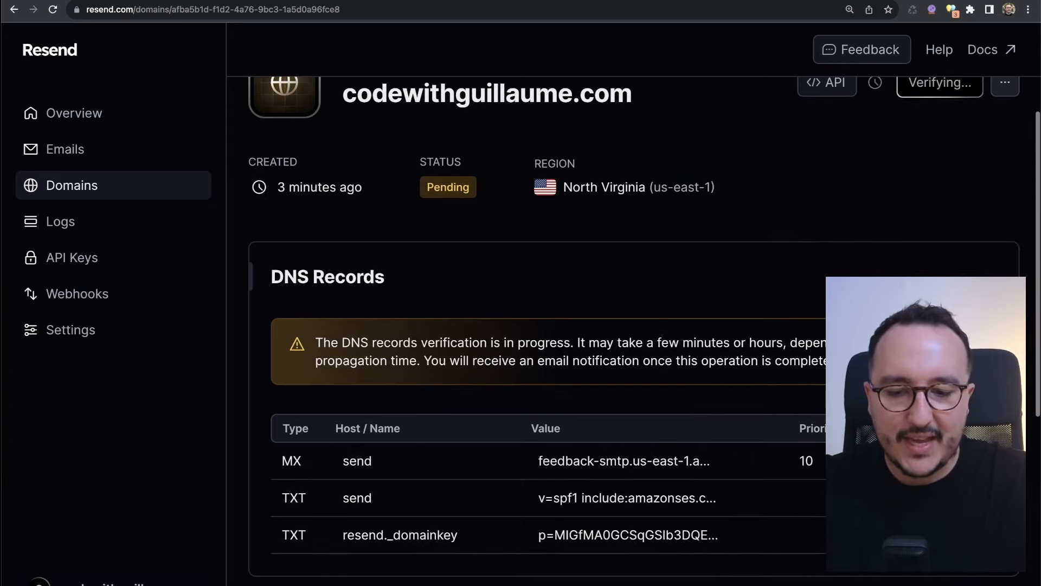
scroll("down", 3)
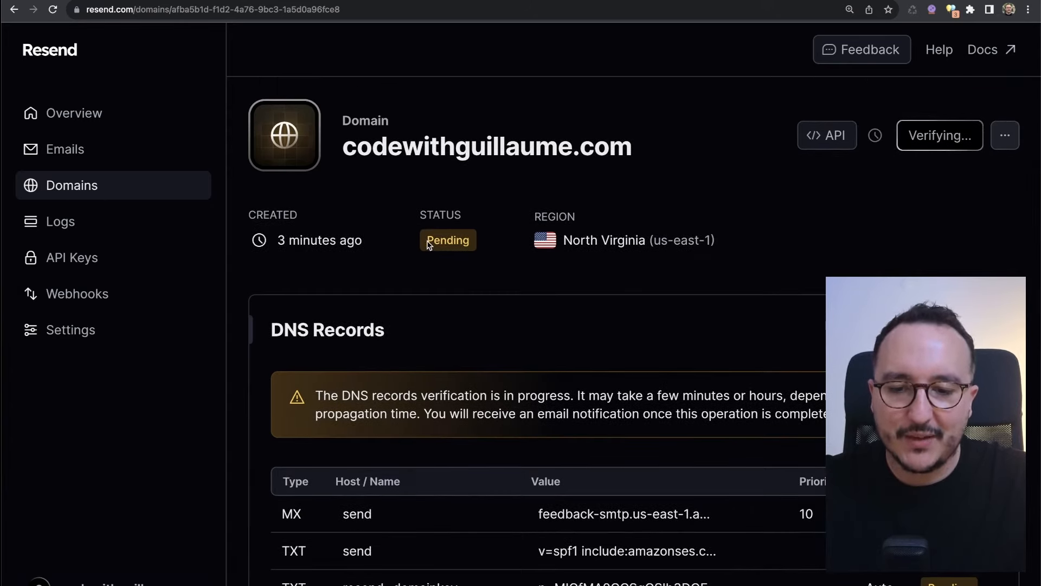
scroll("down", 3)
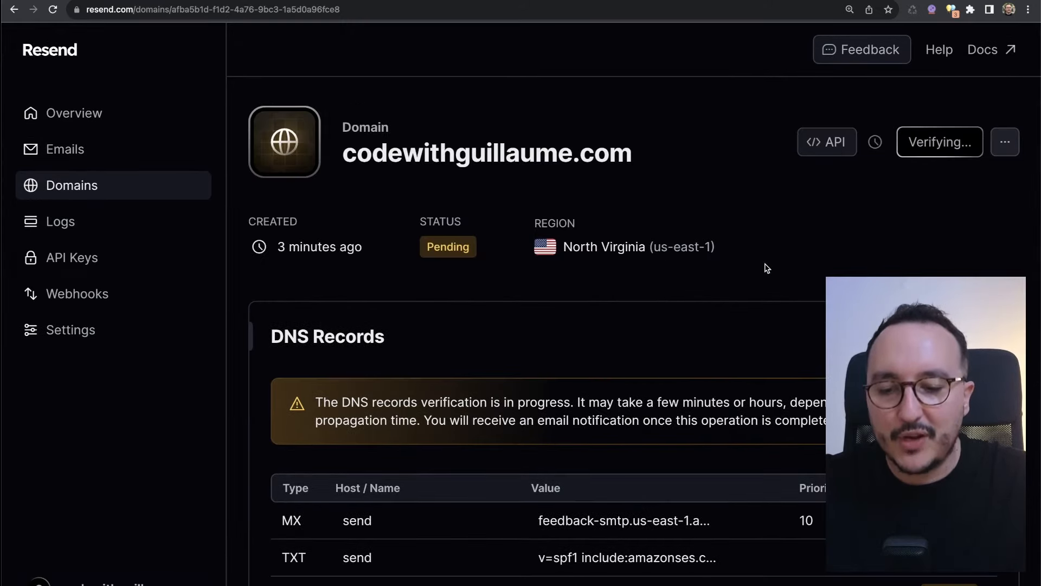
scroll("down", 3)
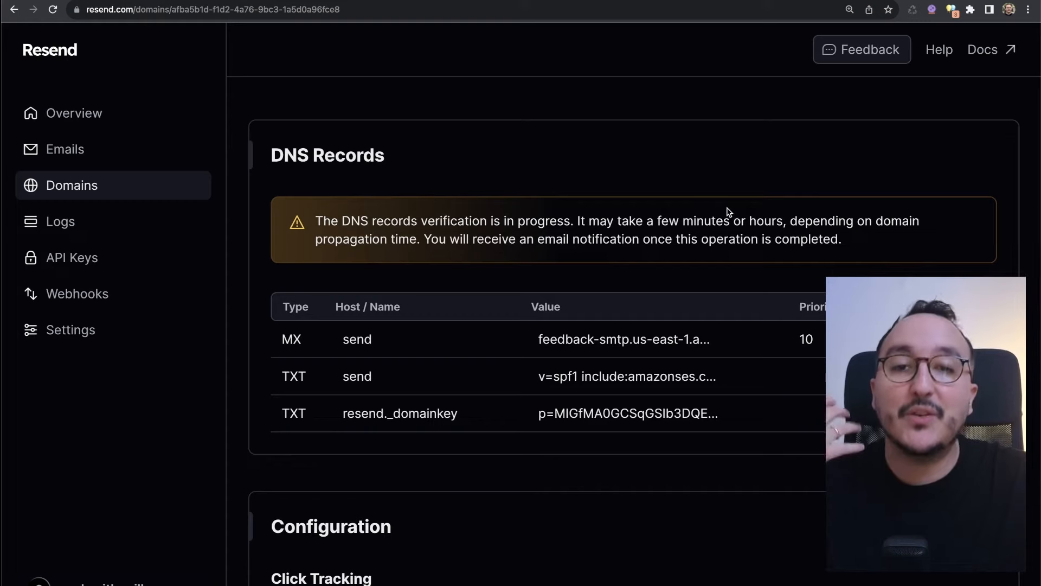
scroll("down", 3)
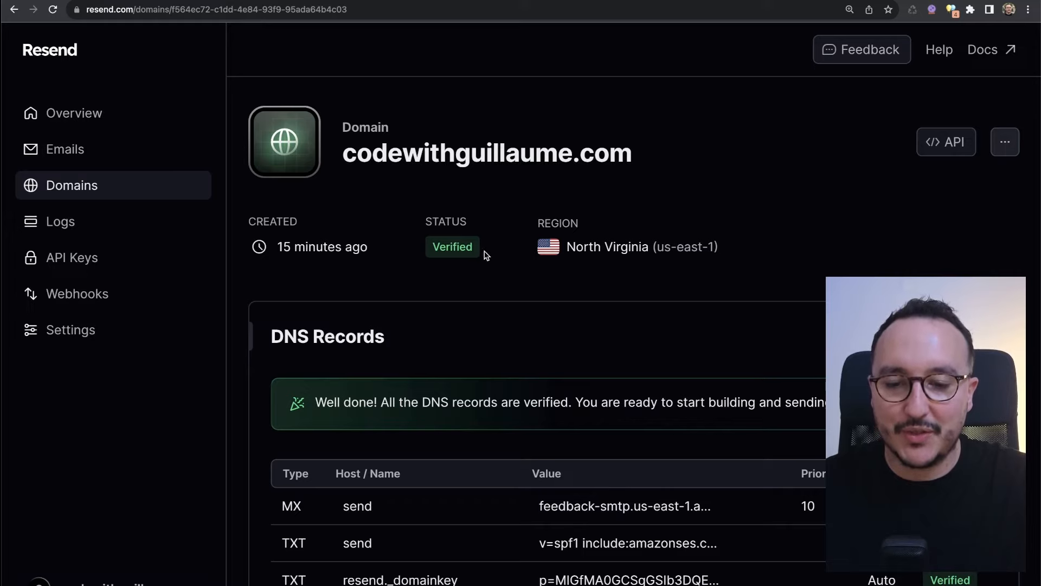
mouse_move(461, 390)
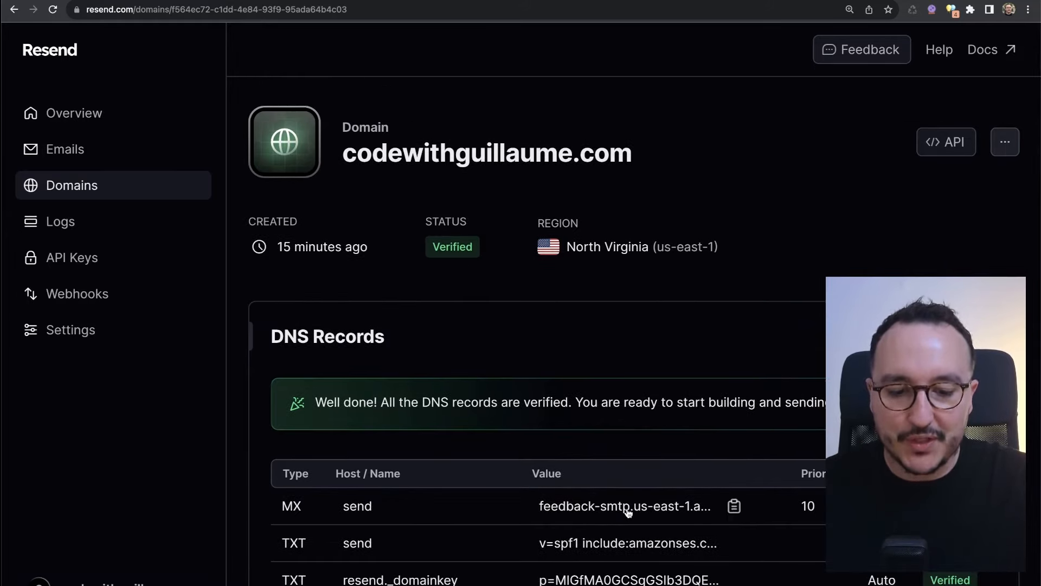
Scroll down to confirm the MX, SPF and DKIM records each show Verified
scroll("down", 3)
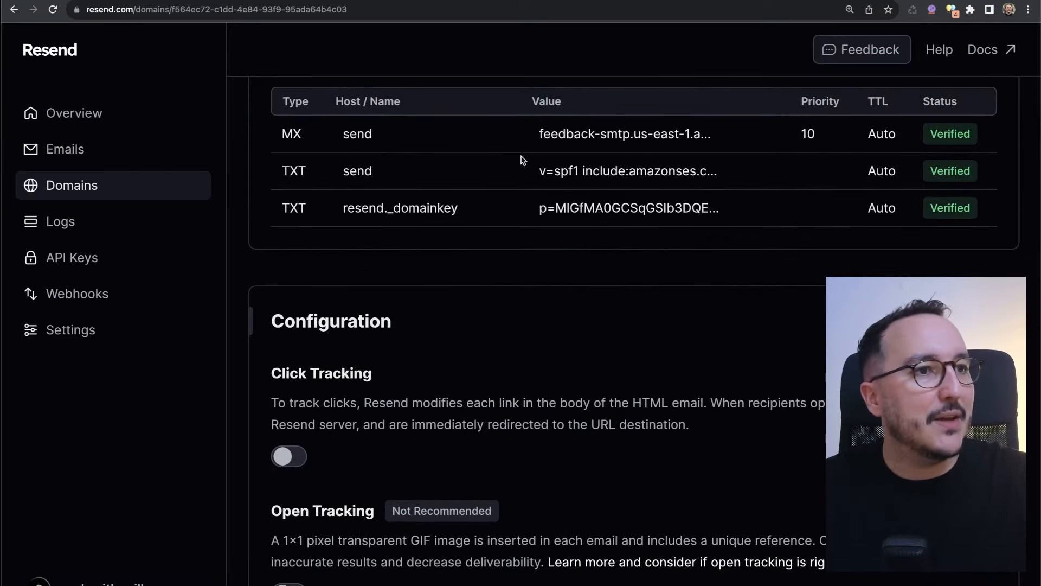
mouse_move(721, 182)
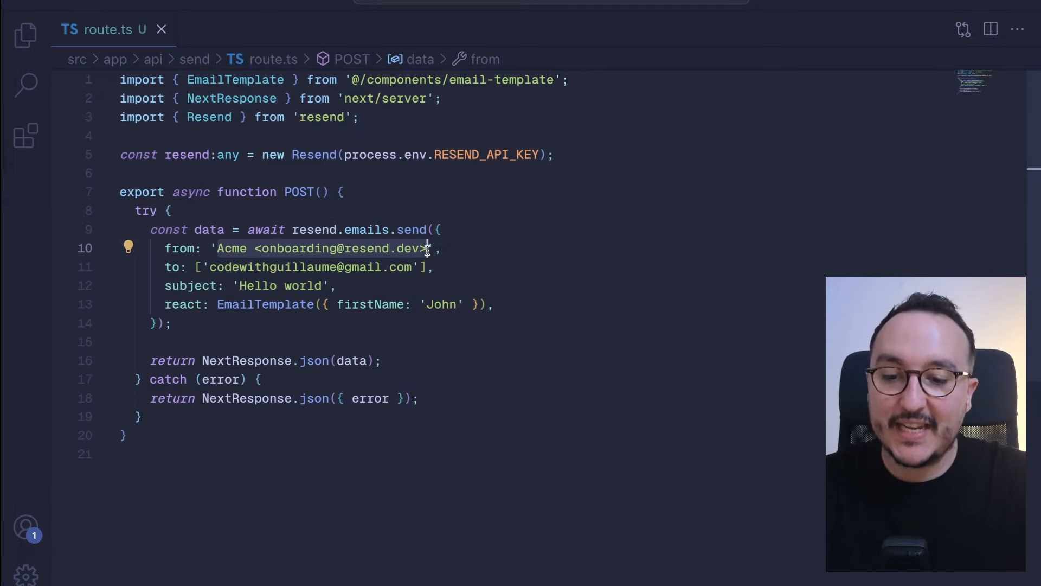
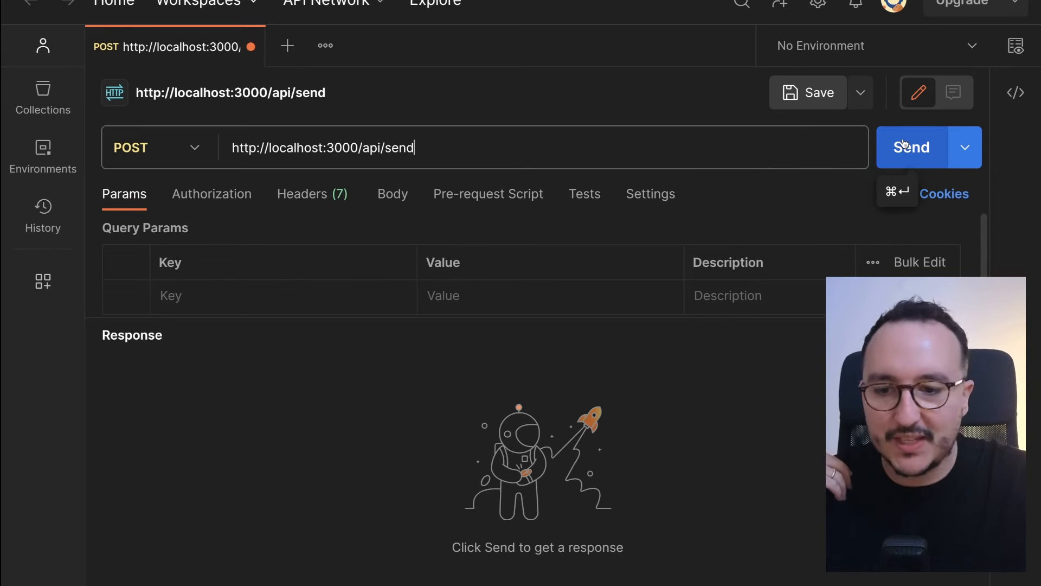
left_click(911, 147)
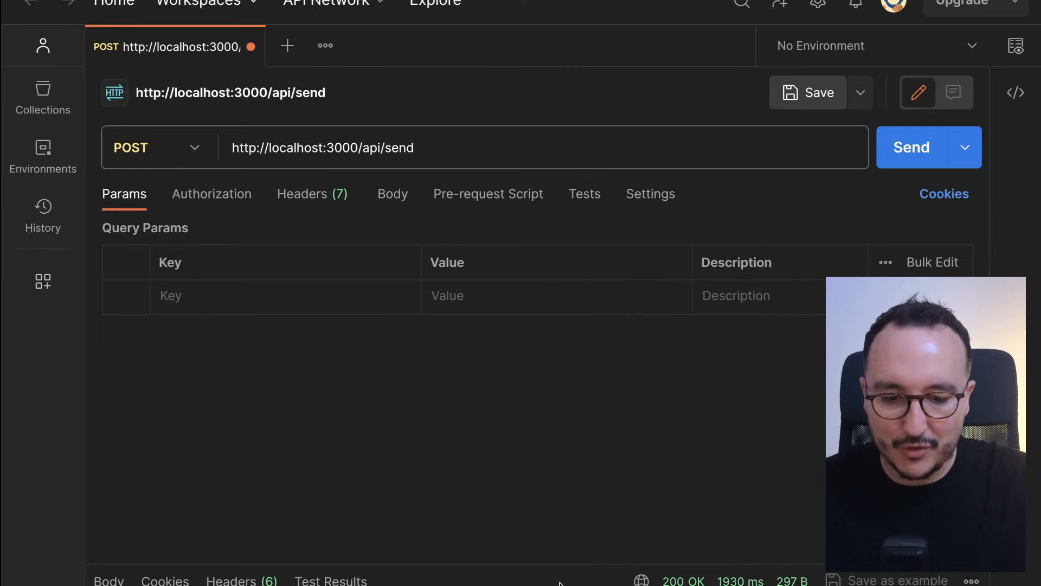
mouse_move(624, 280)
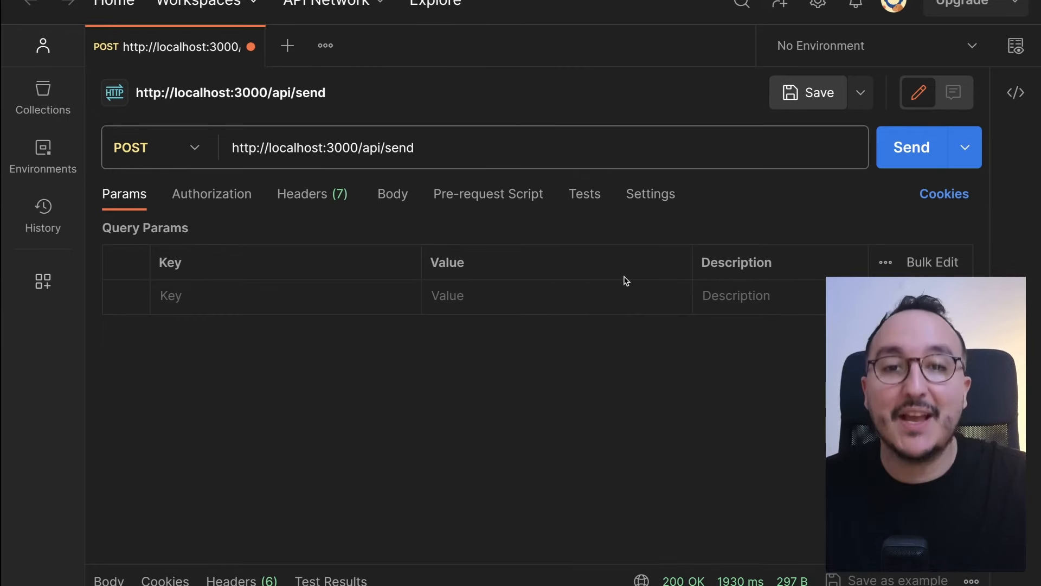
mouse_move(666, 180)
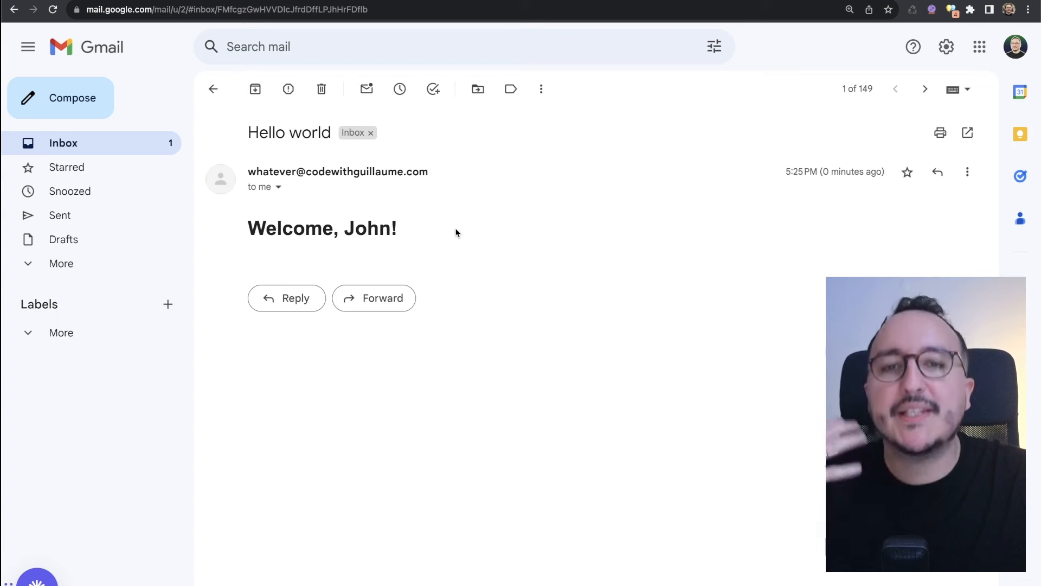
left_click_drag(307, 172, 429, 171)
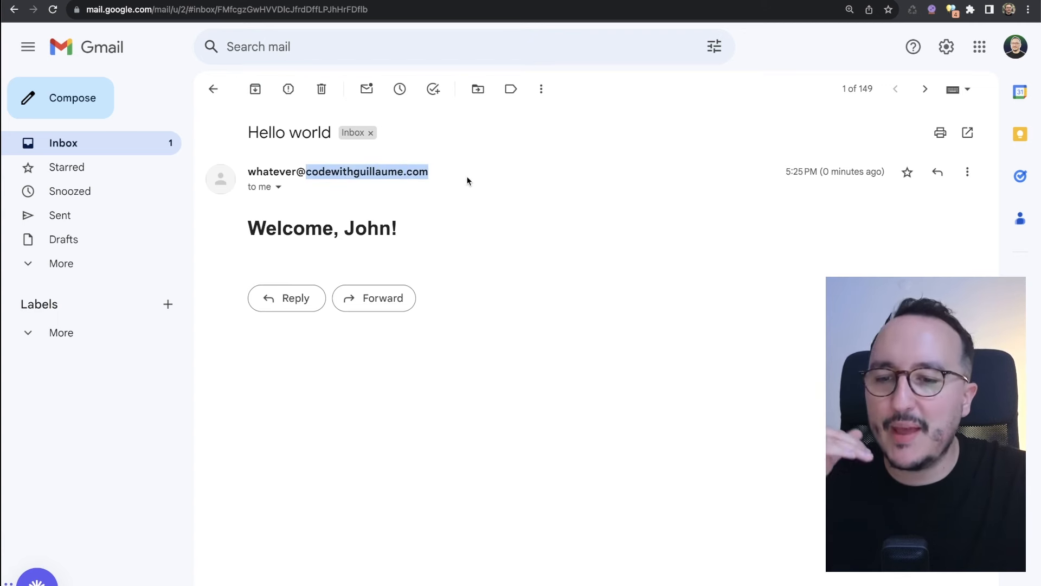
double_click(270, 172)
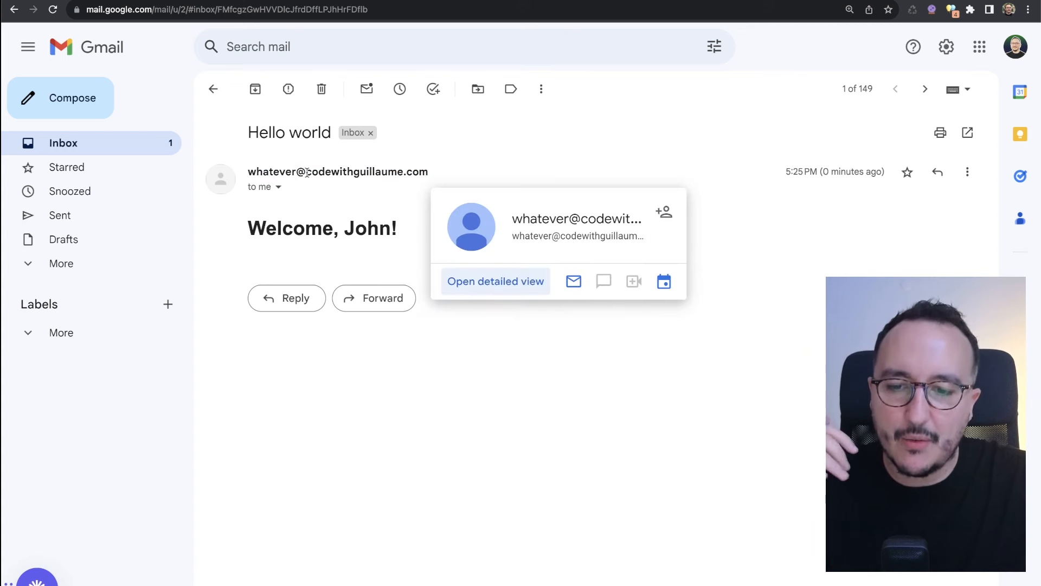
mouse_move(476, 176)
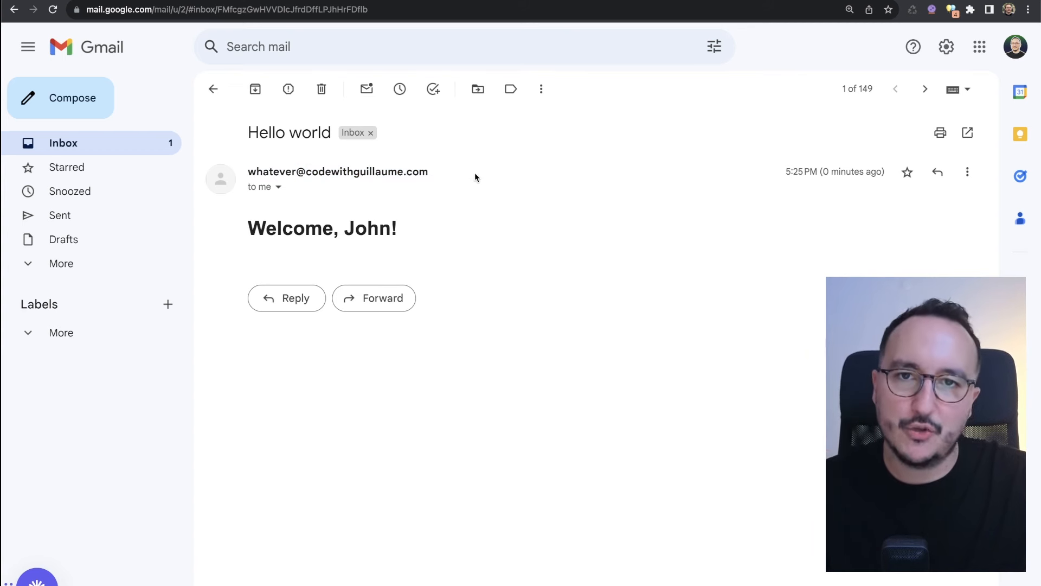